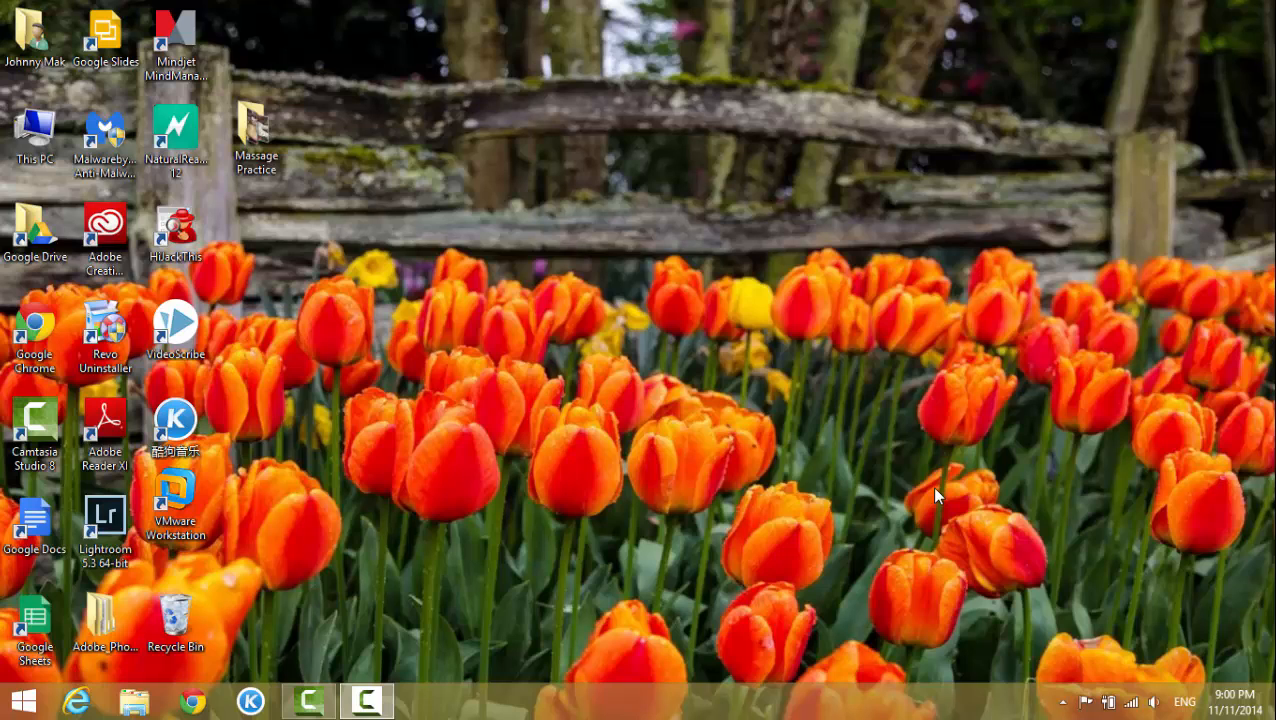
mouse_move(810, 354)
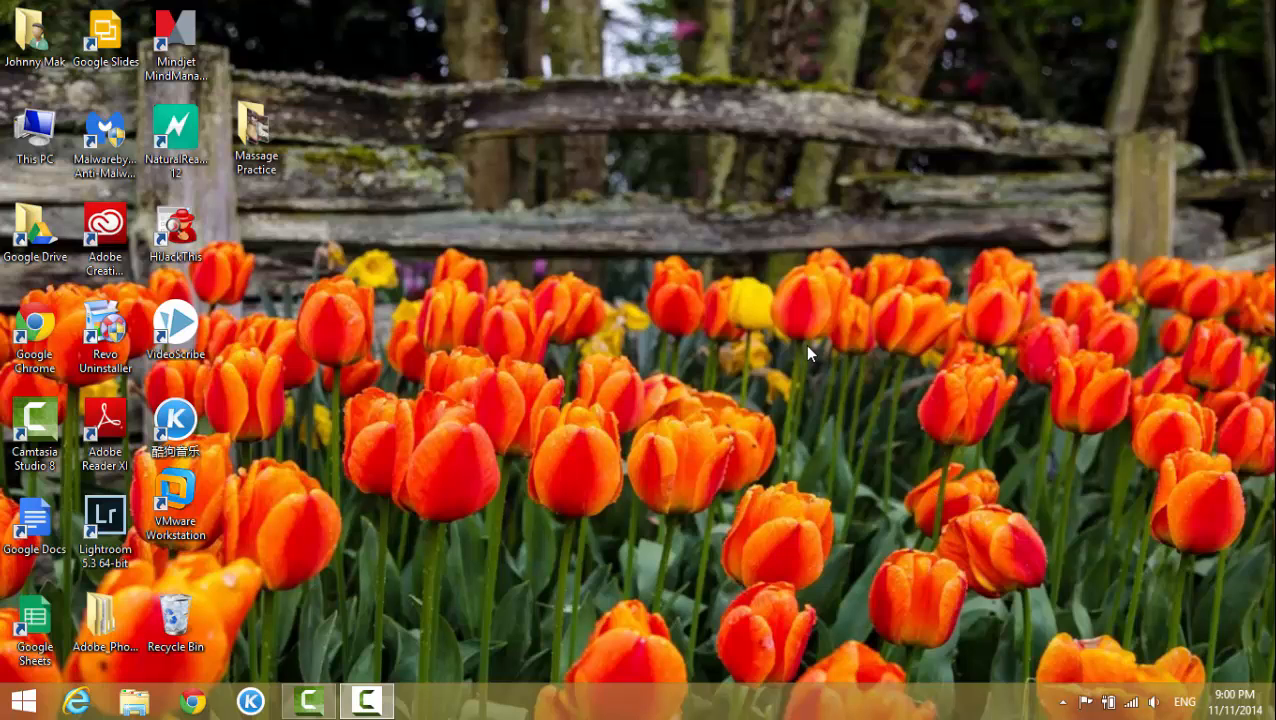
mouse_move(370, 348)
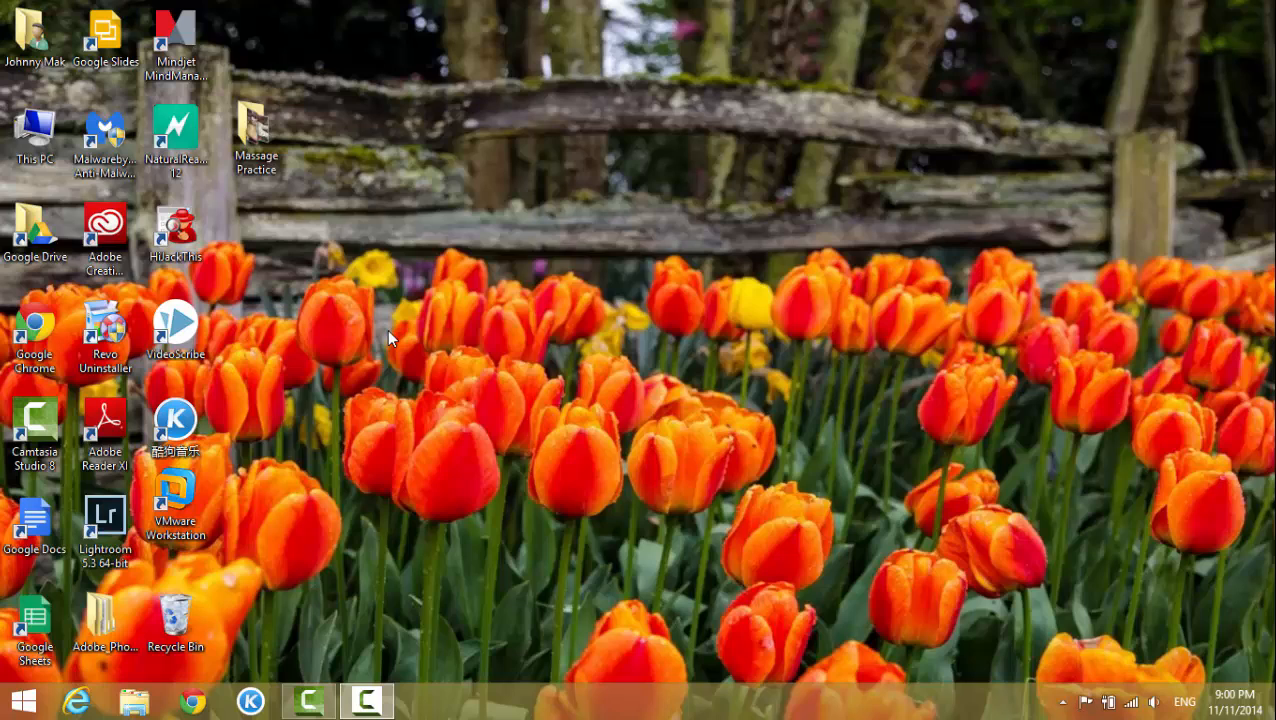
mouse_move(338, 242)
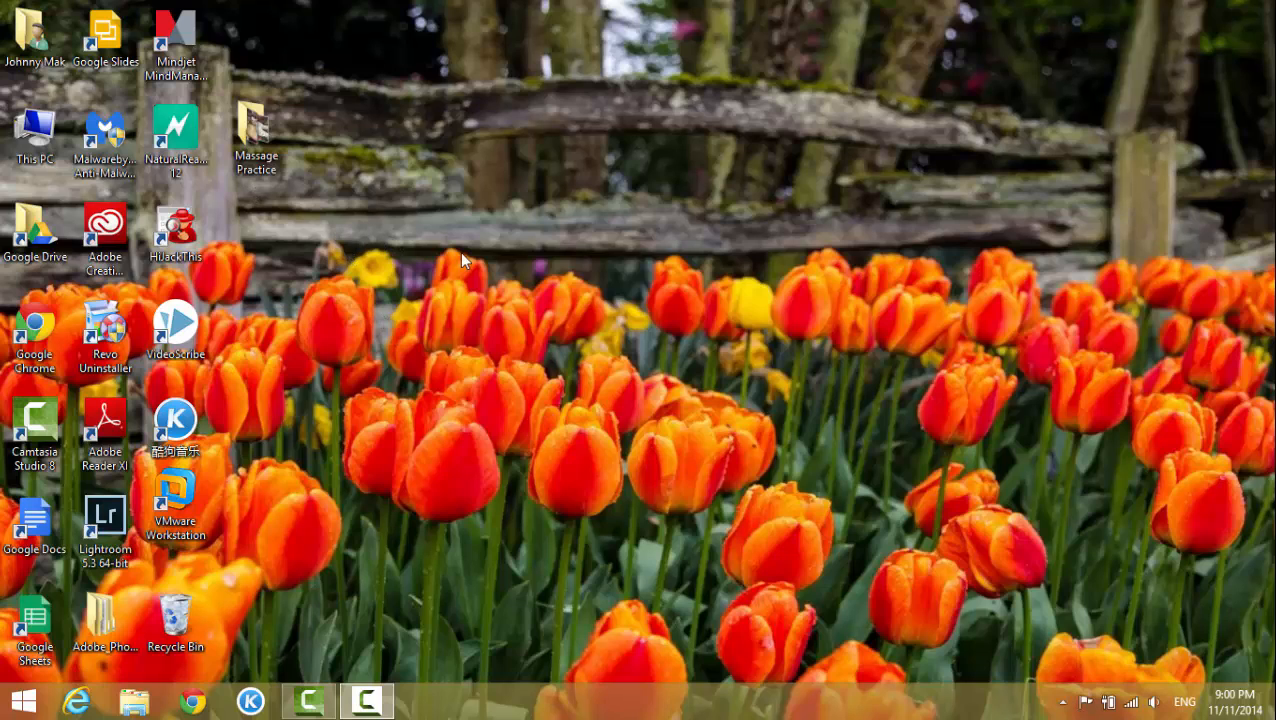
mouse_move(475, 268)
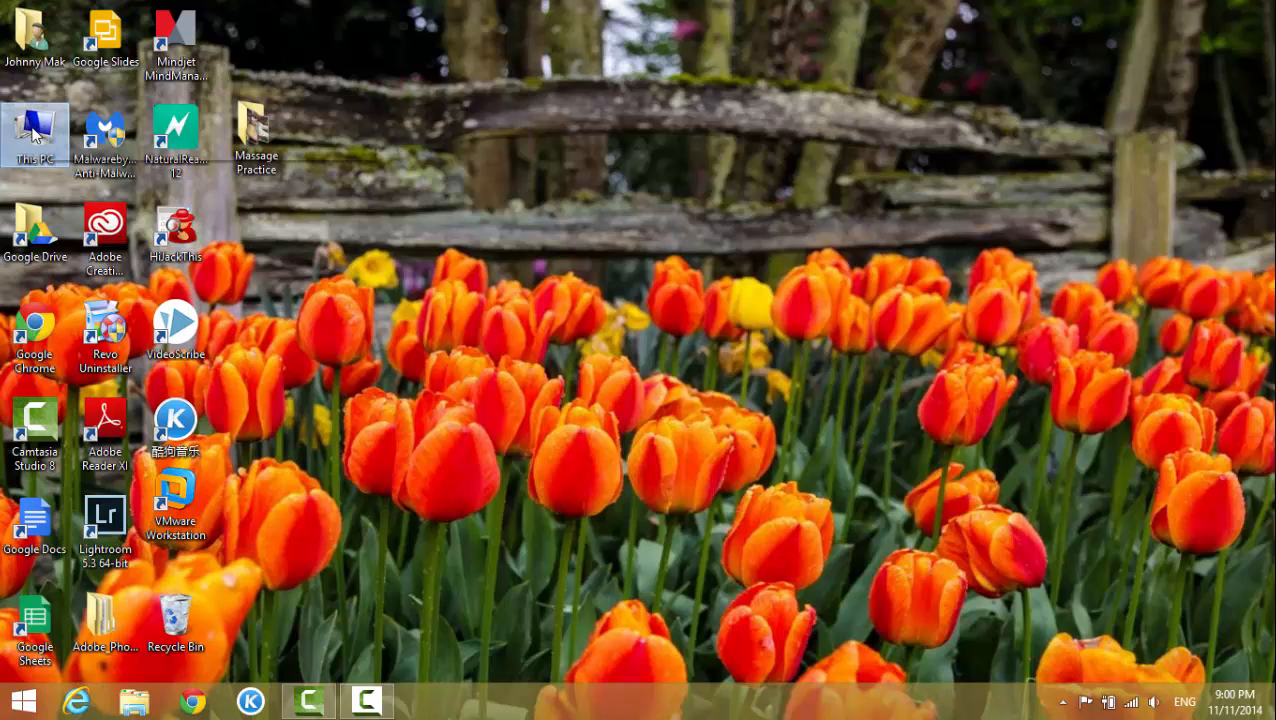
Step: Show the context menu for the This PC desktop icon
right_click(35, 135)
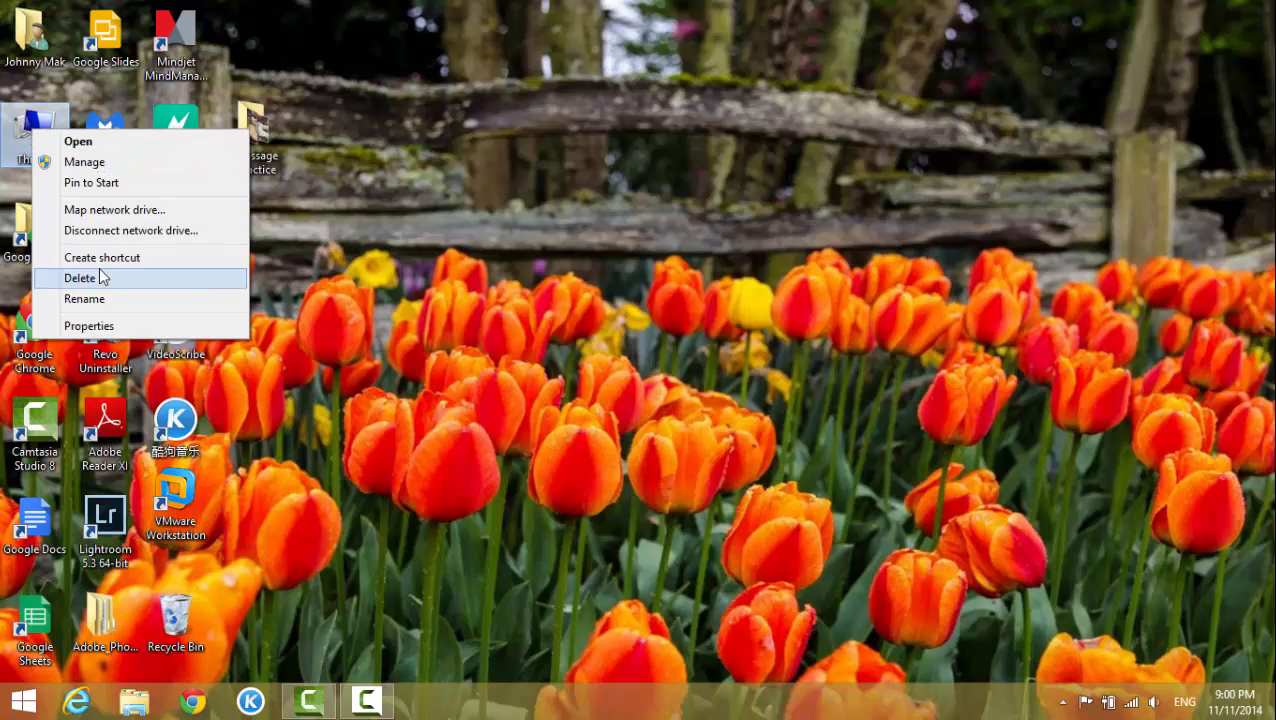
mouse_move(110, 330)
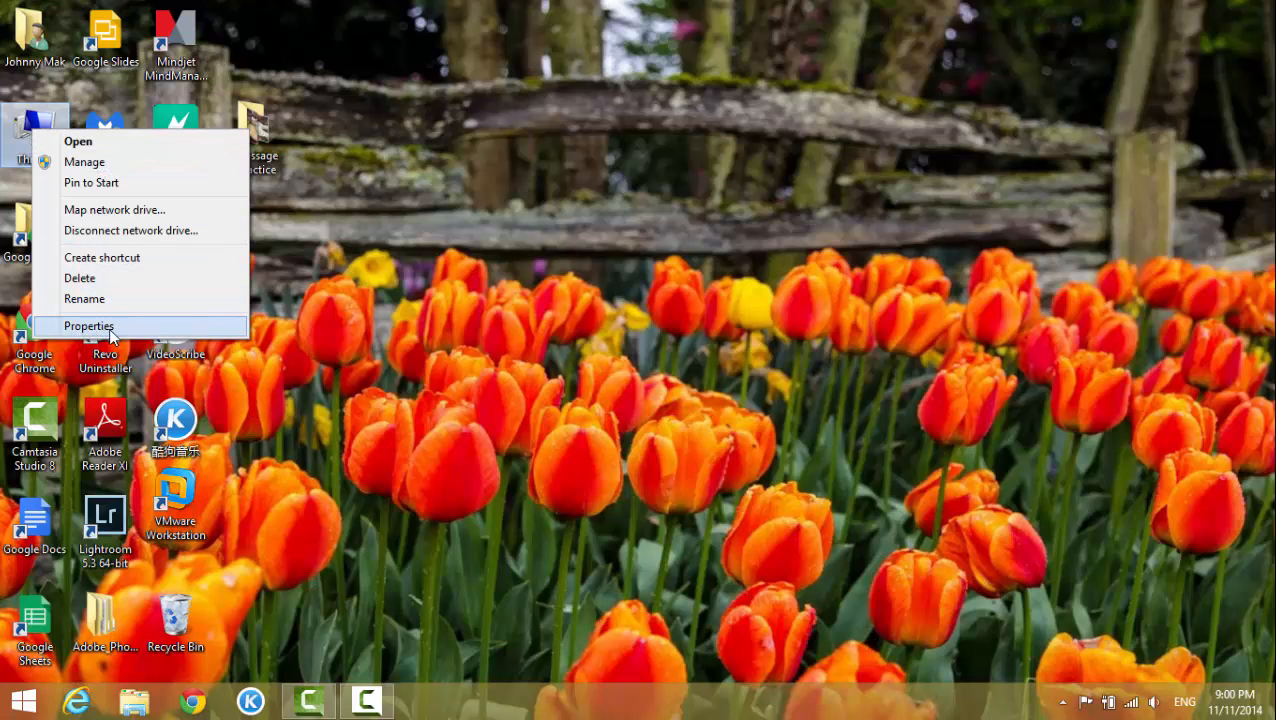
Step: View This PC's System properties, close that window, then open This PC in File Explorer
left_click(88, 326)
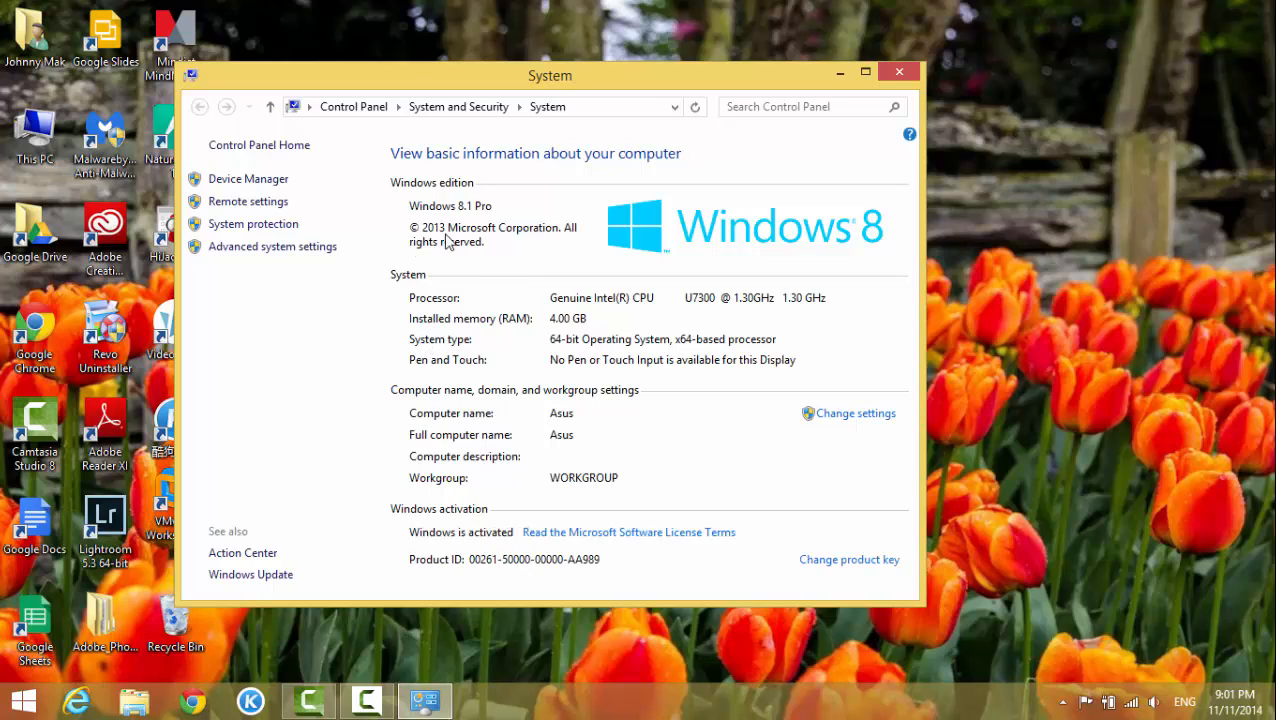
mouse_move(399, 183)
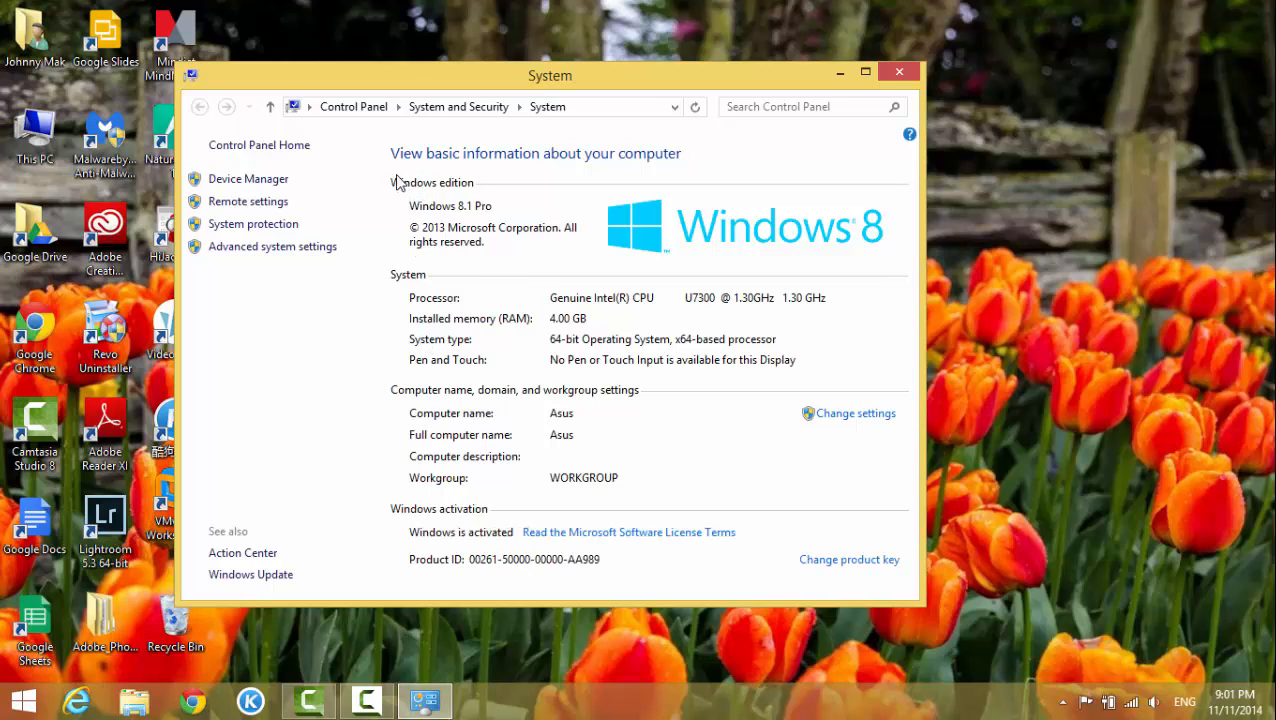
mouse_move(540, 184)
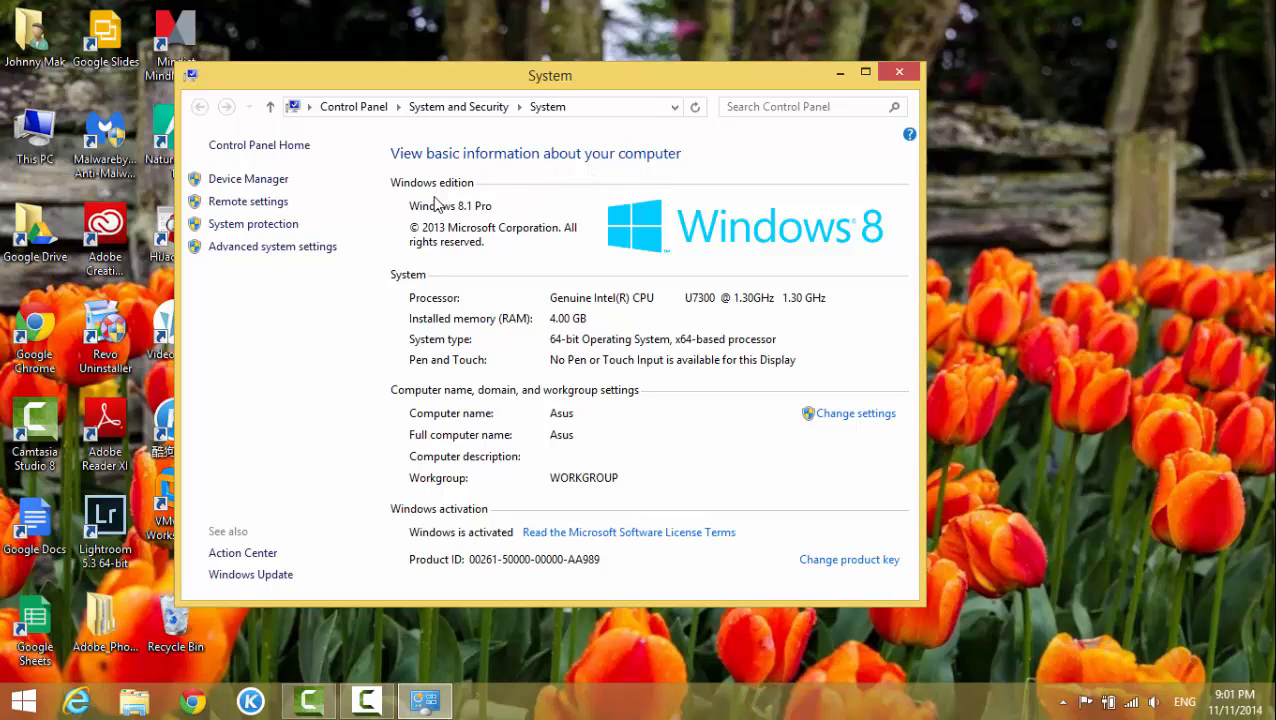
mouse_move(491, 223)
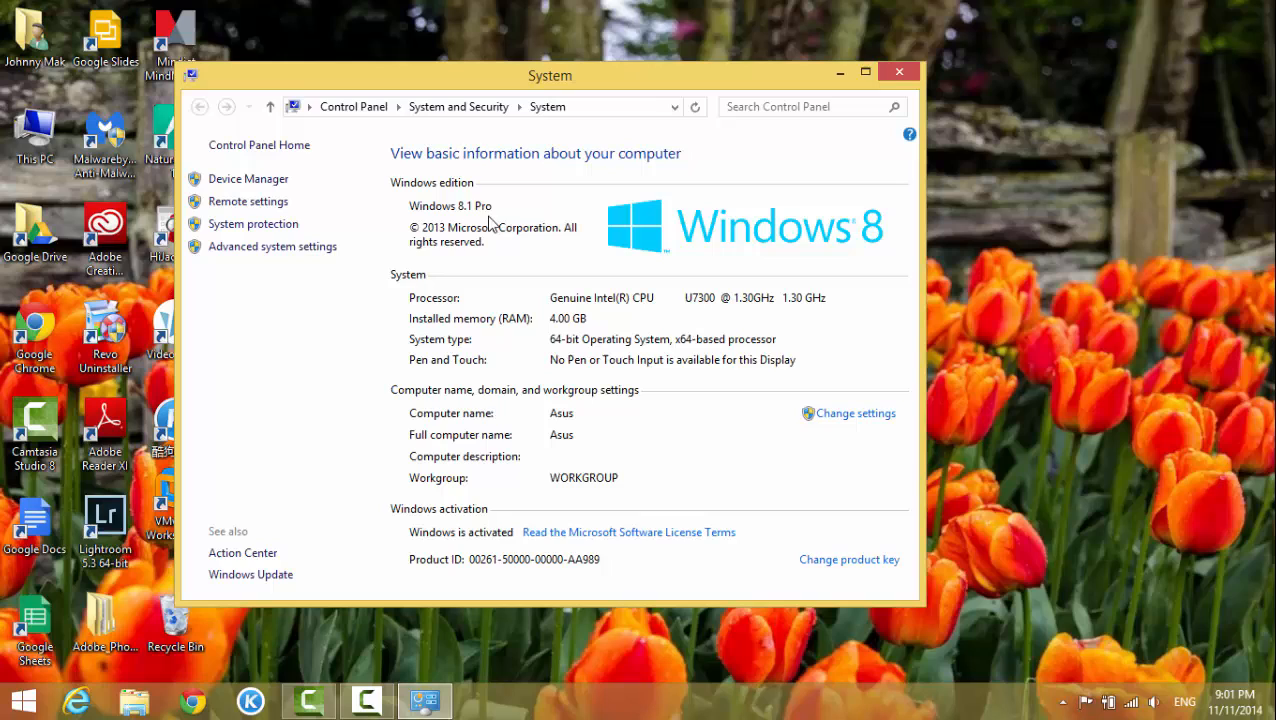
mouse_move(511, 237)
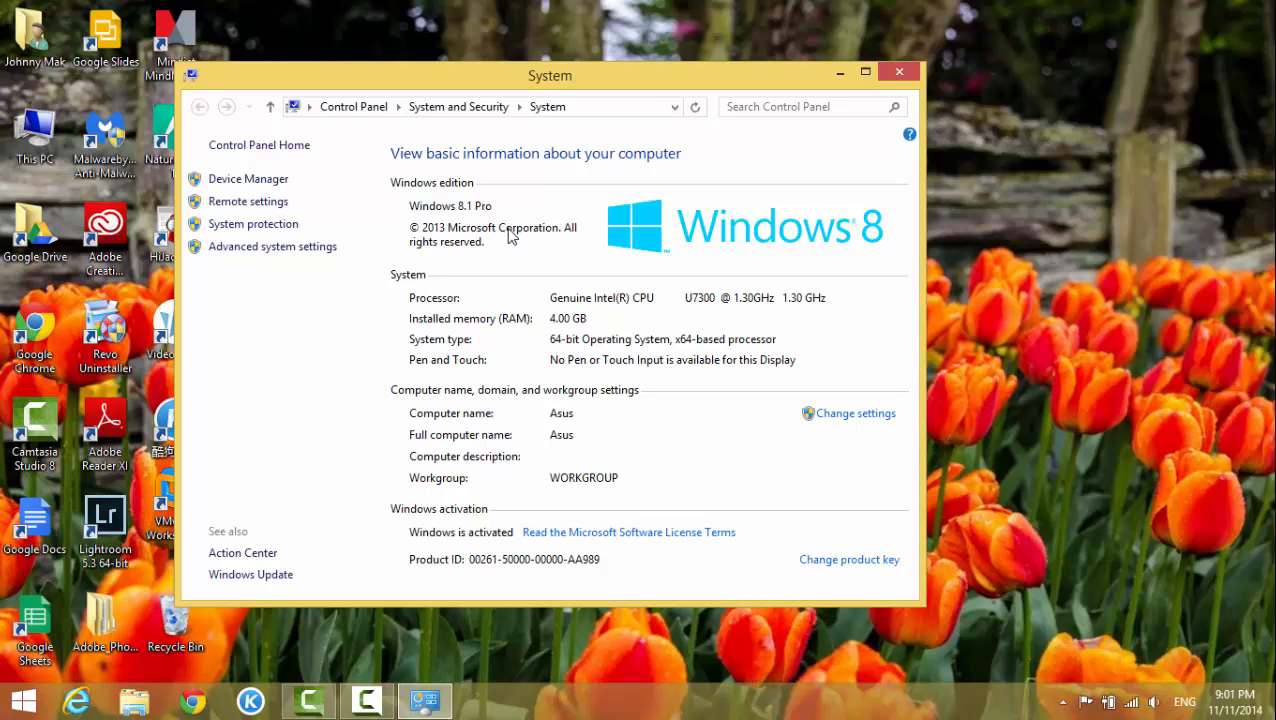
mouse_move(462, 337)
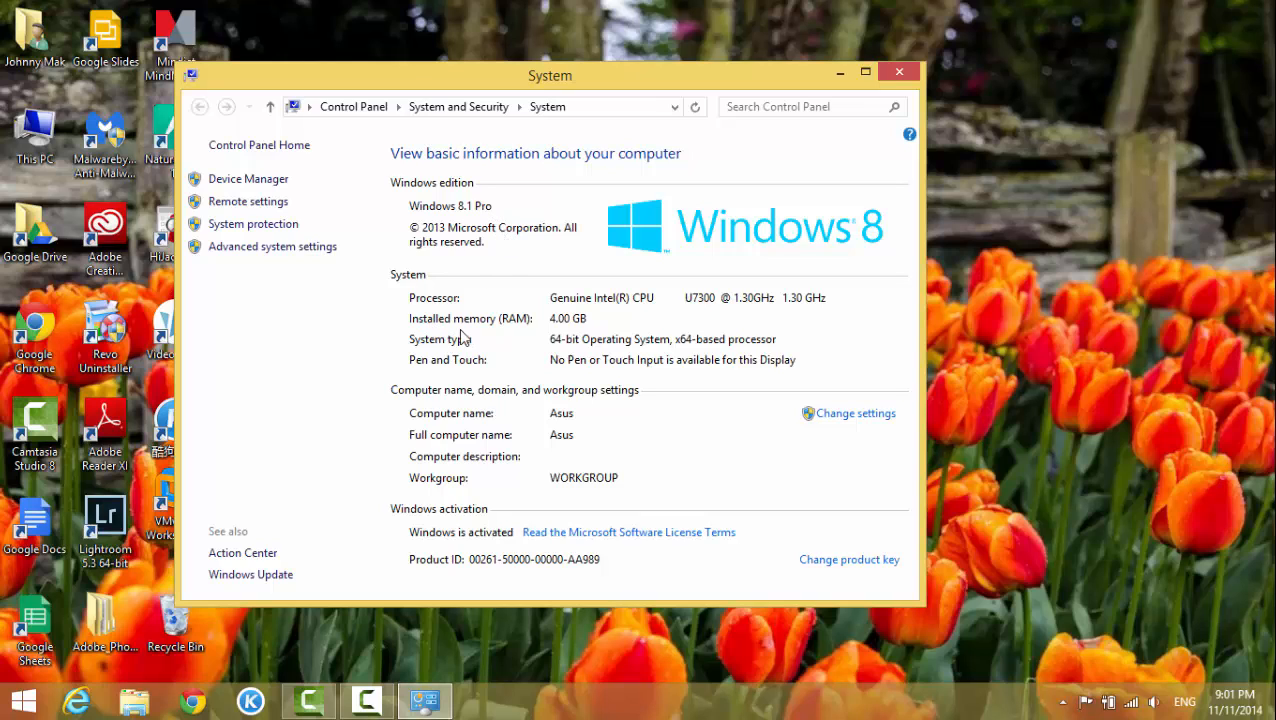
mouse_move(507, 332)
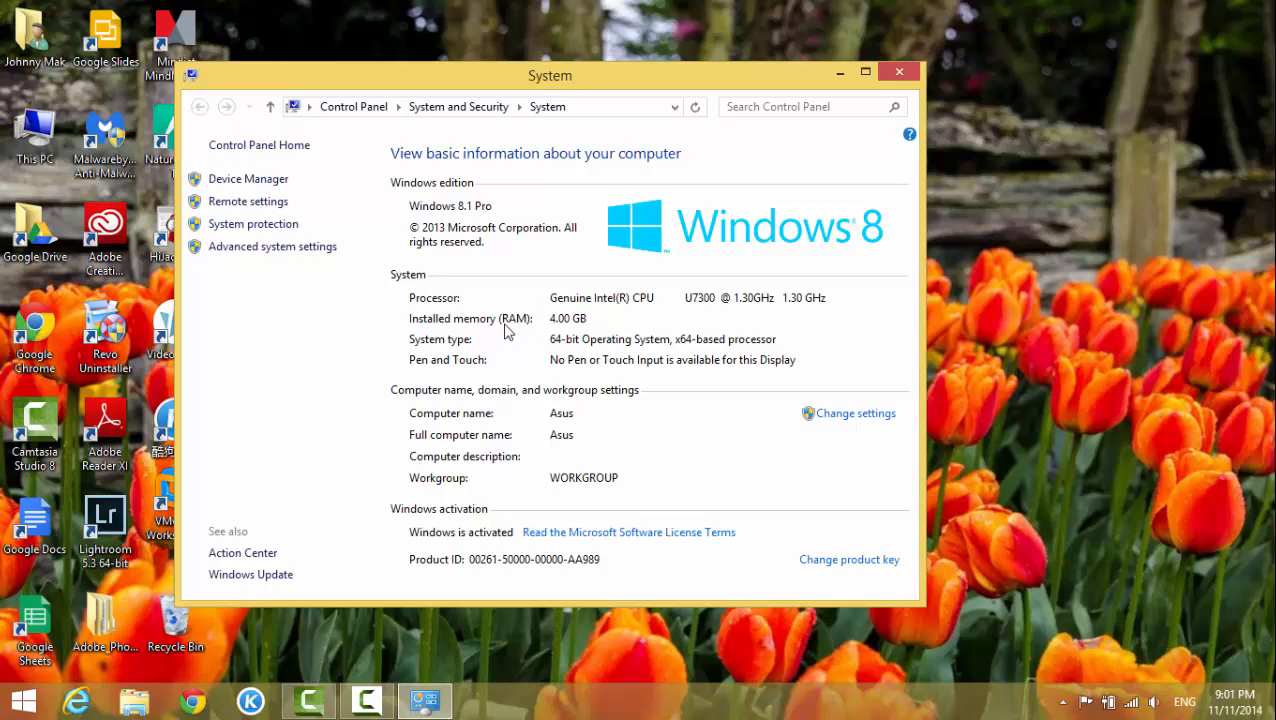
mouse_move(578, 330)
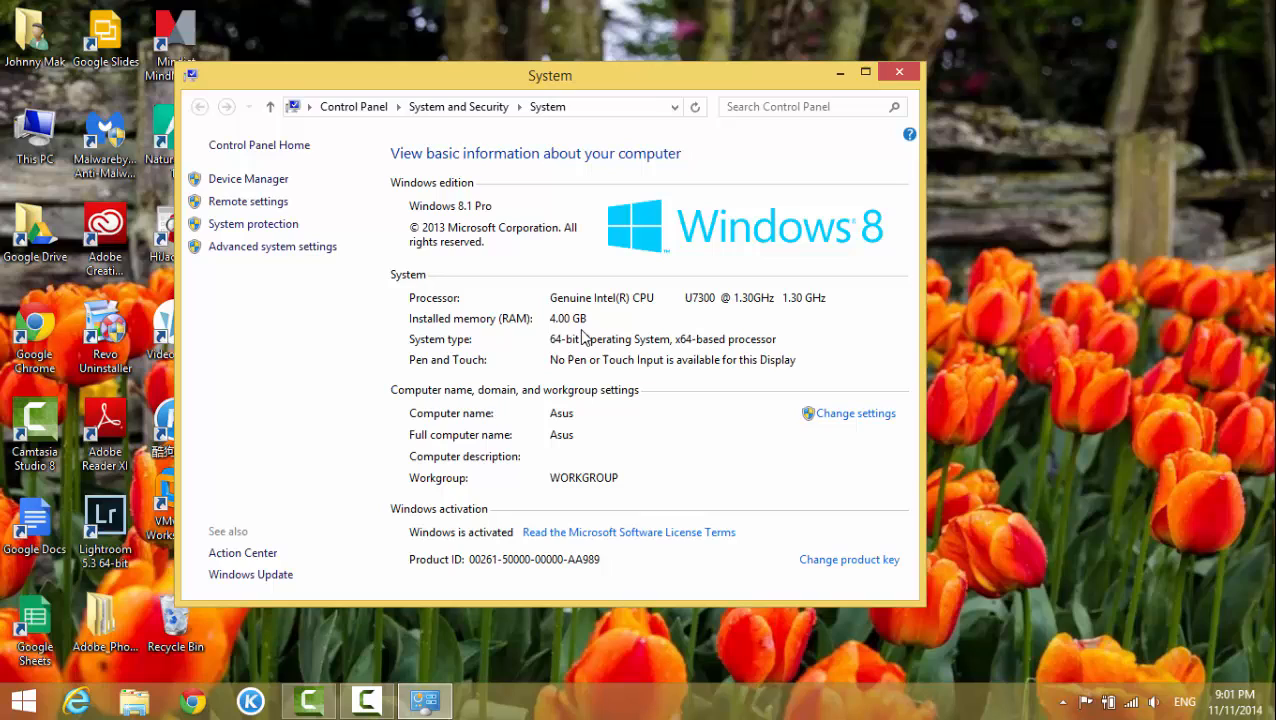
mouse_move(577, 351)
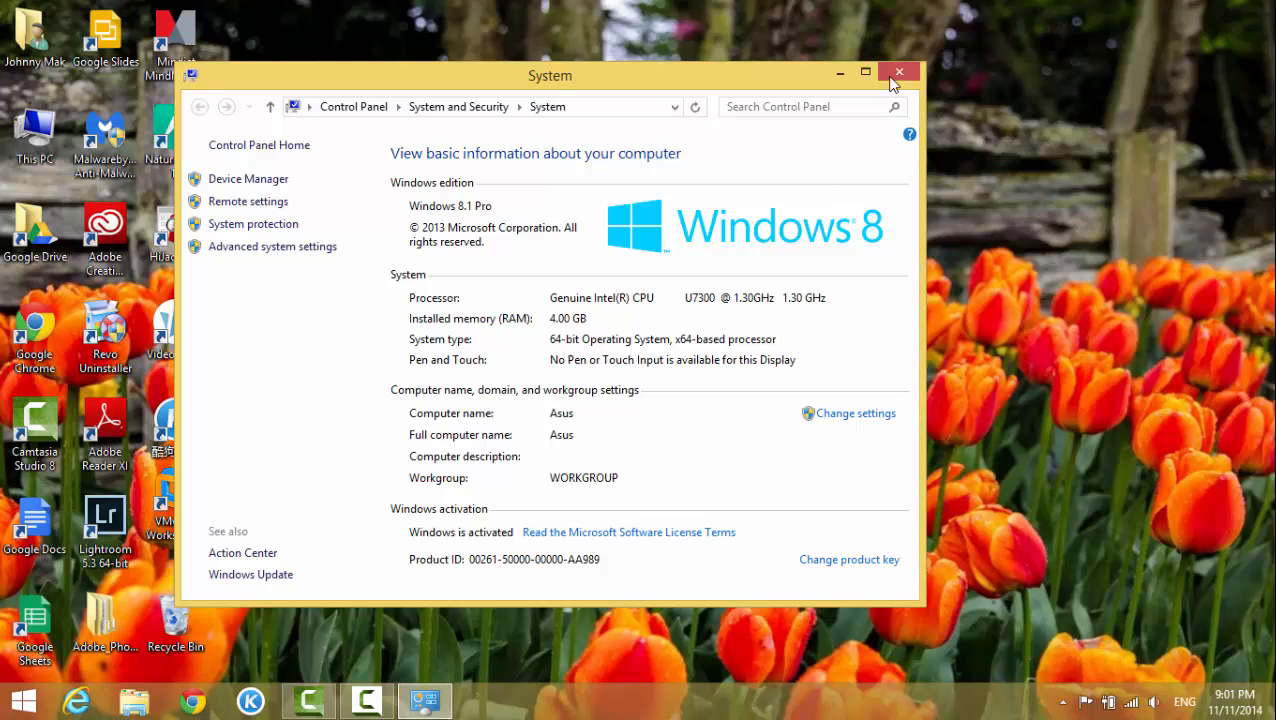
left_click(898, 72)
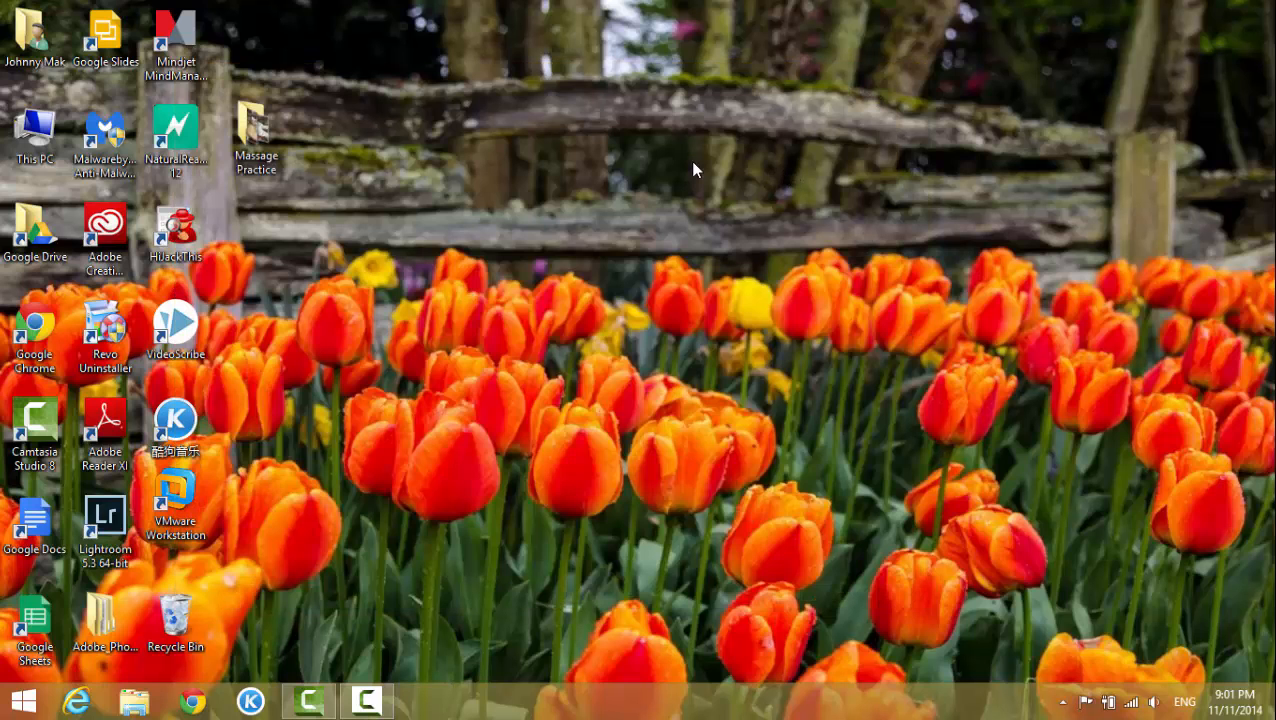
left_click(35, 140)
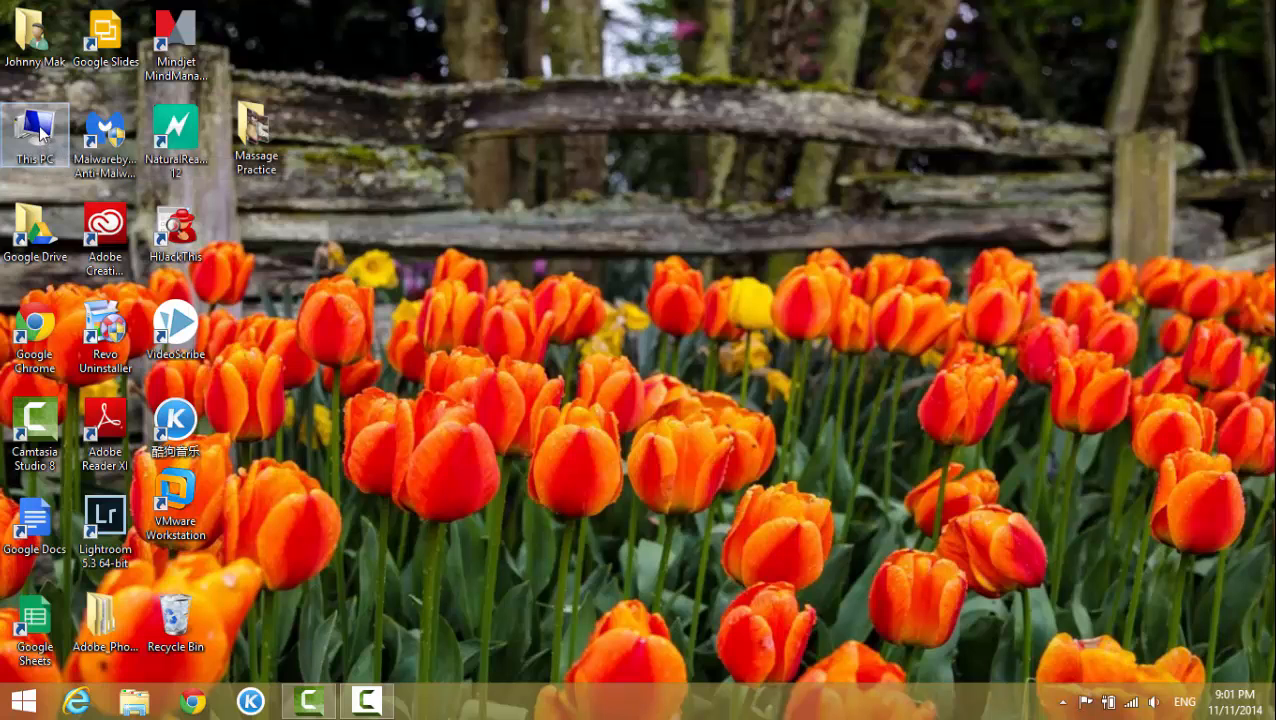
double_click(35, 135)
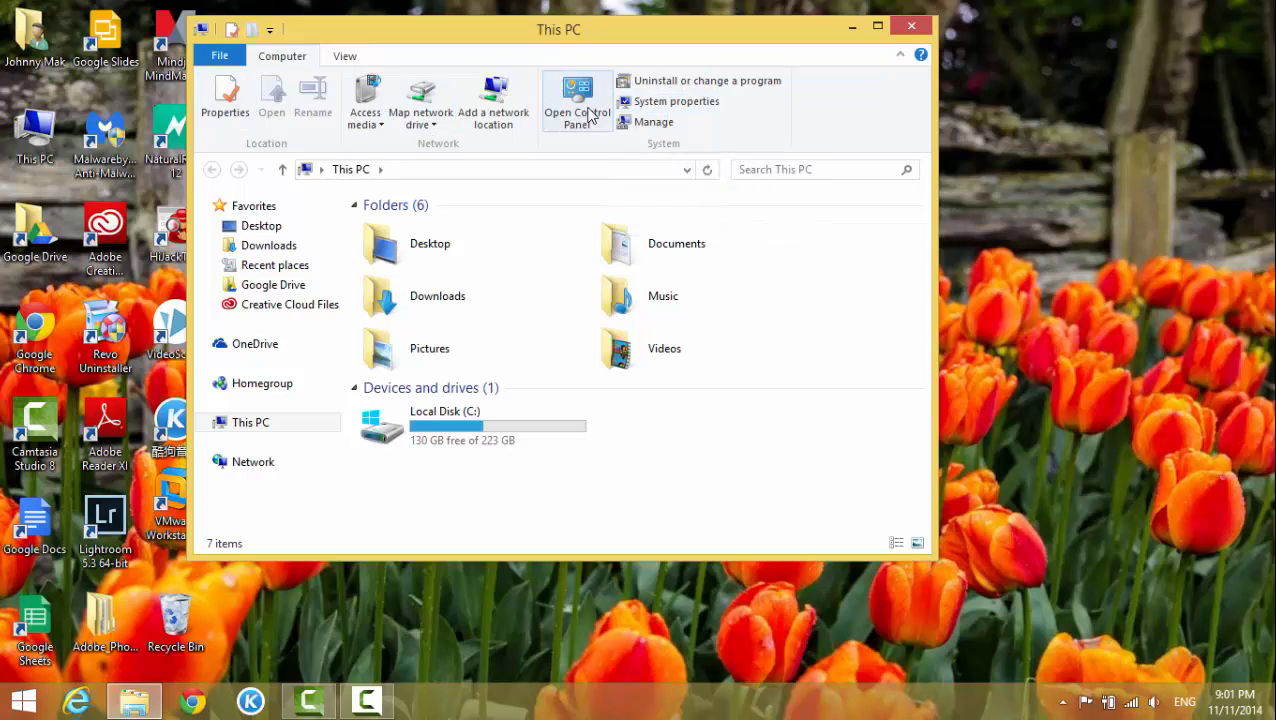
mouse_move(675, 101)
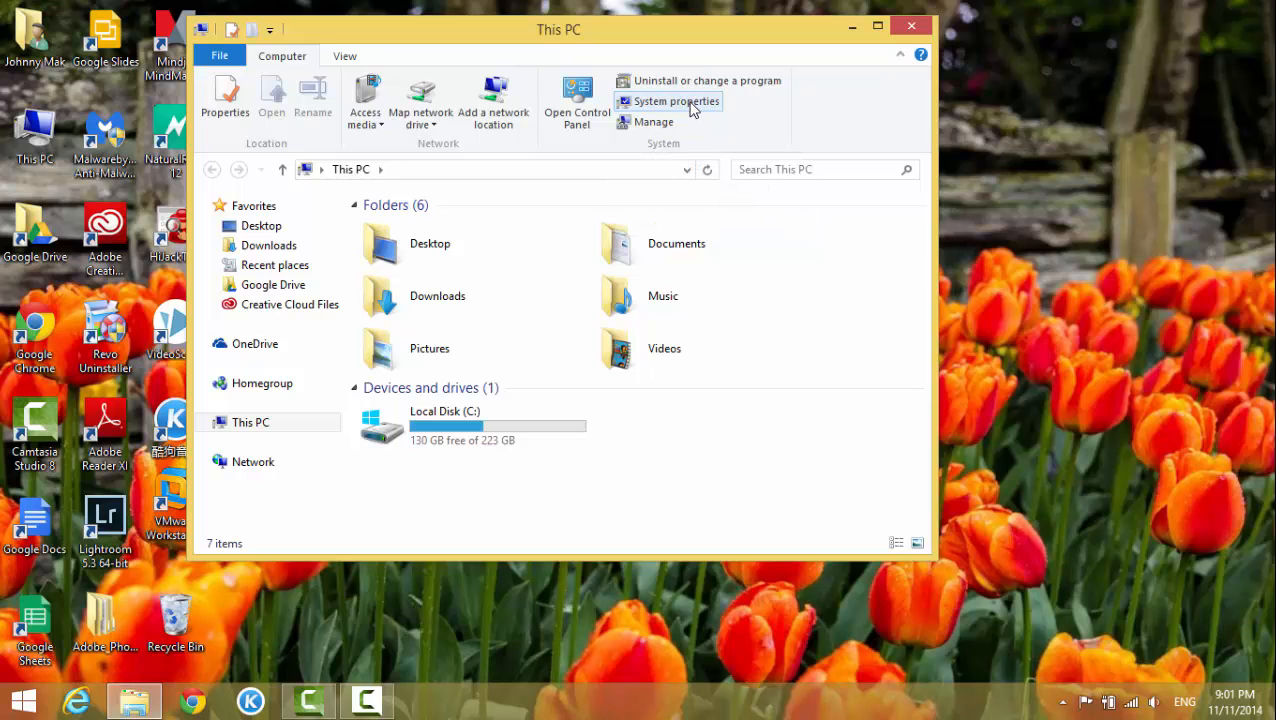
Step: Open System properties from the This PC Computer ribbon
left_click(676, 101)
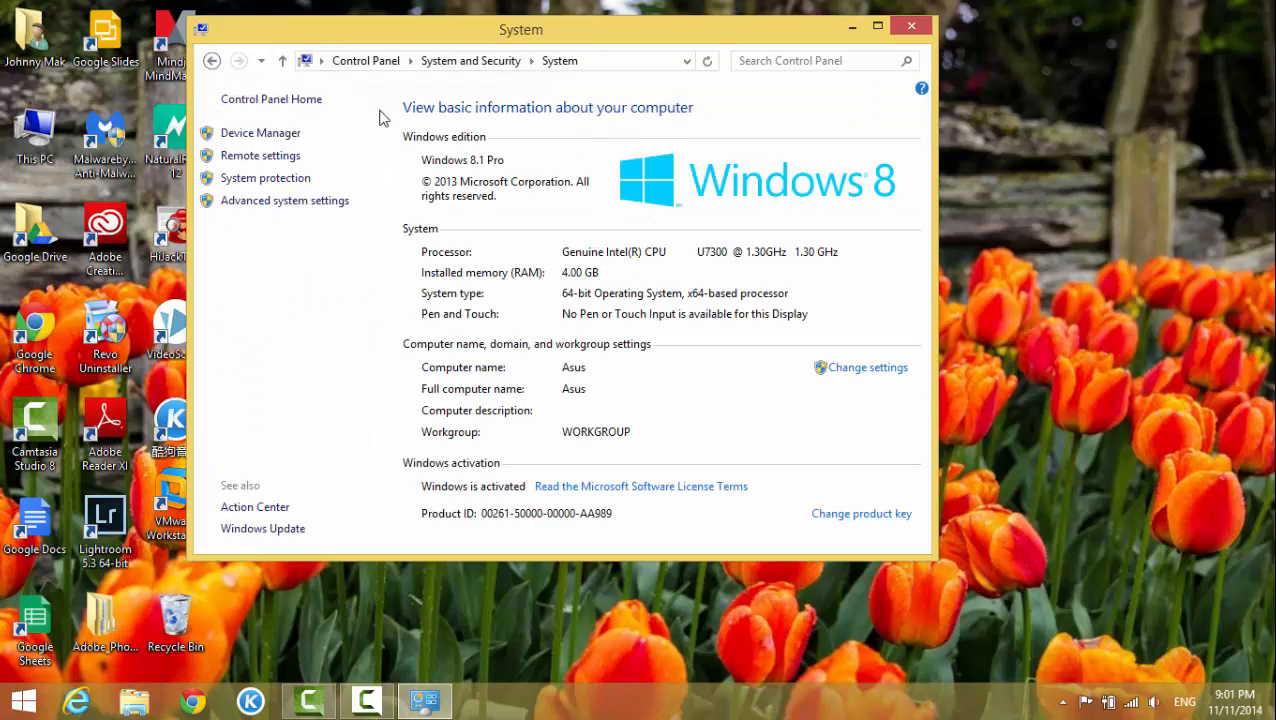
mouse_move(407, 205)
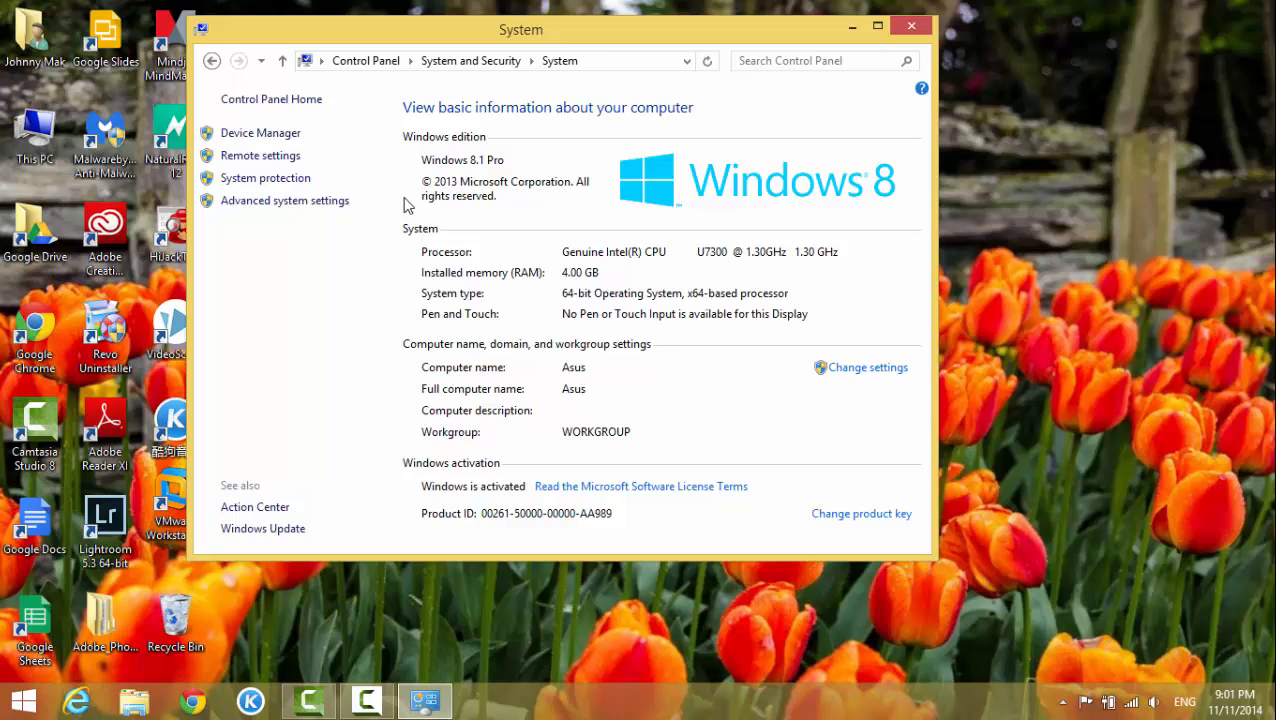
mouse_move(603, 208)
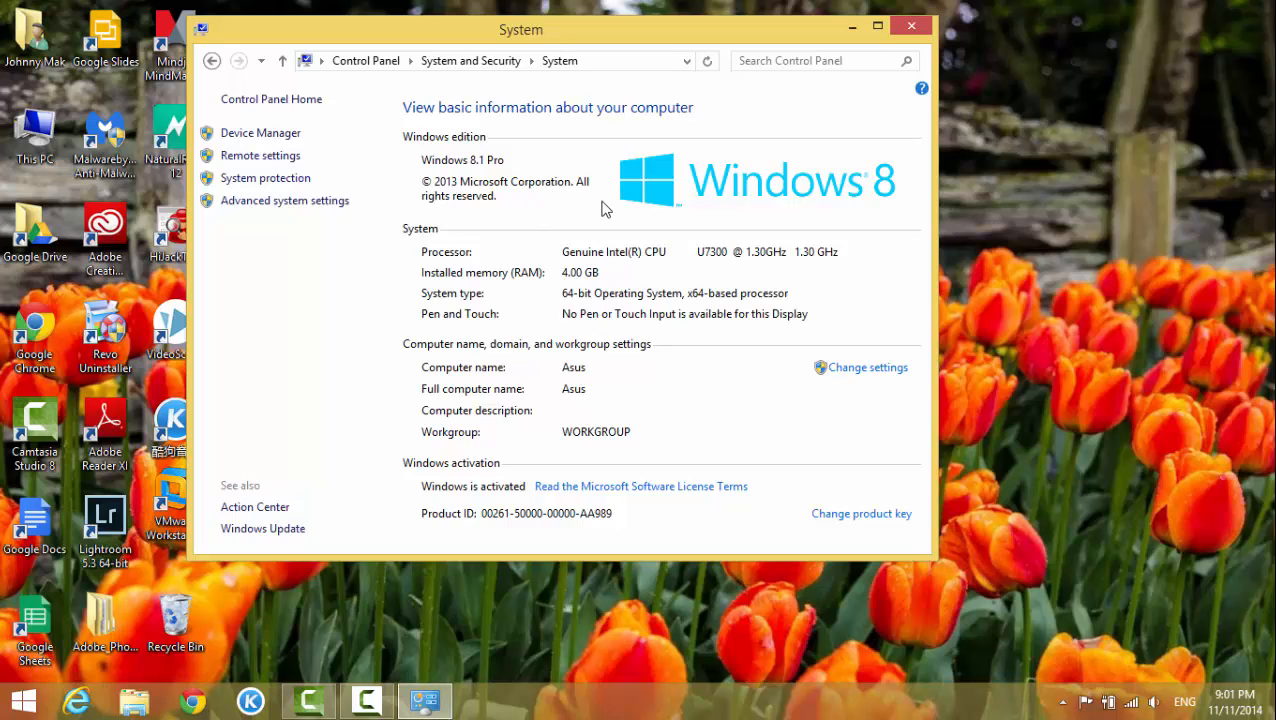
mouse_move(725, 287)
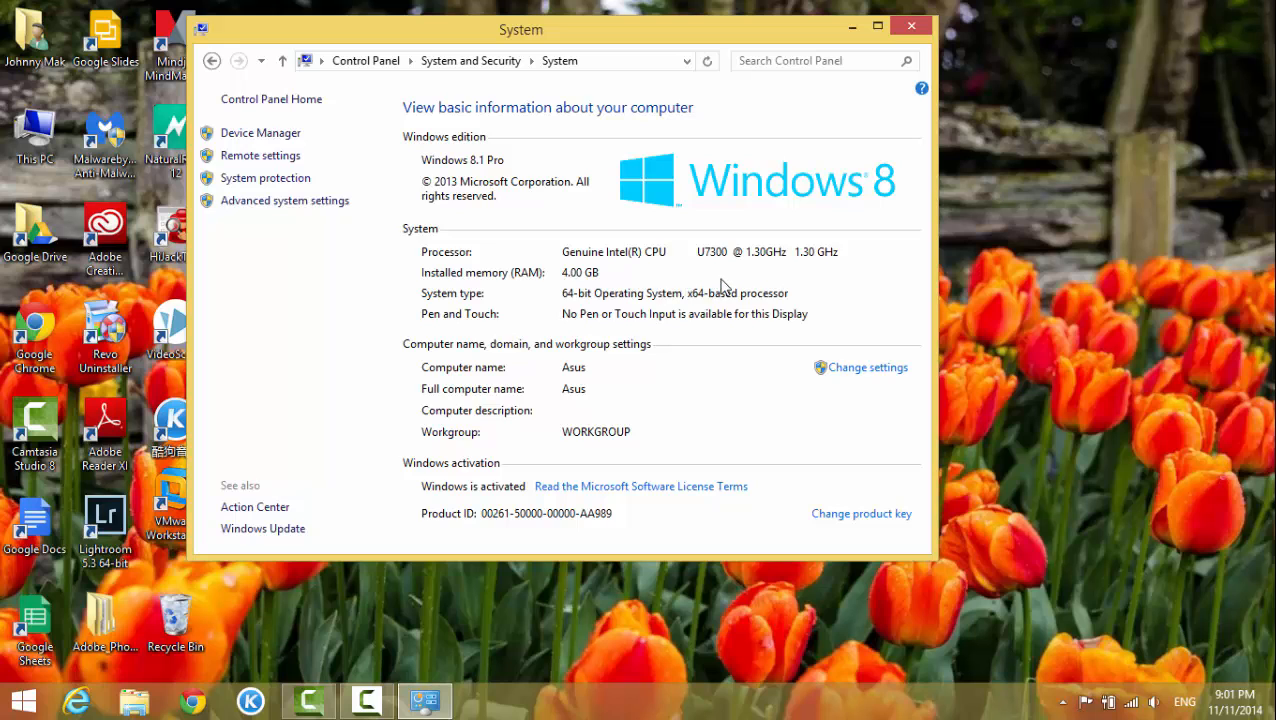
Step: Drag the System window rightward by its title bar
left_click_drag(520, 29, 654, 75)
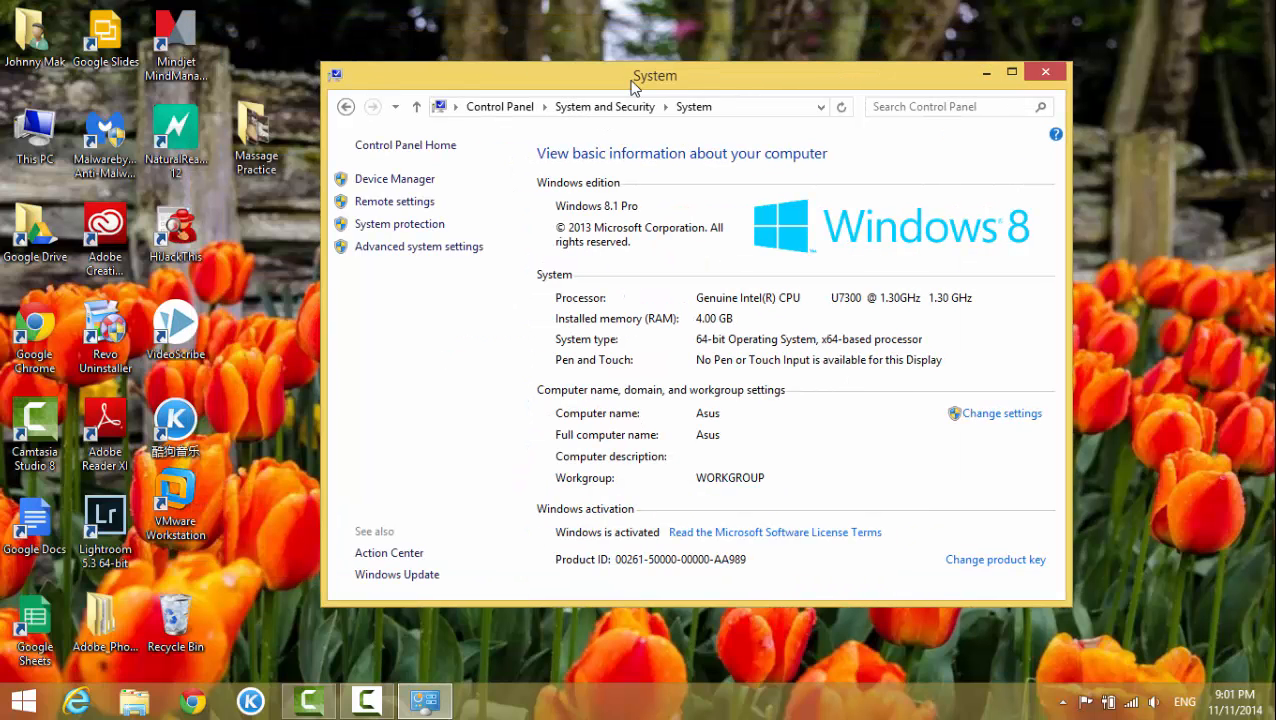